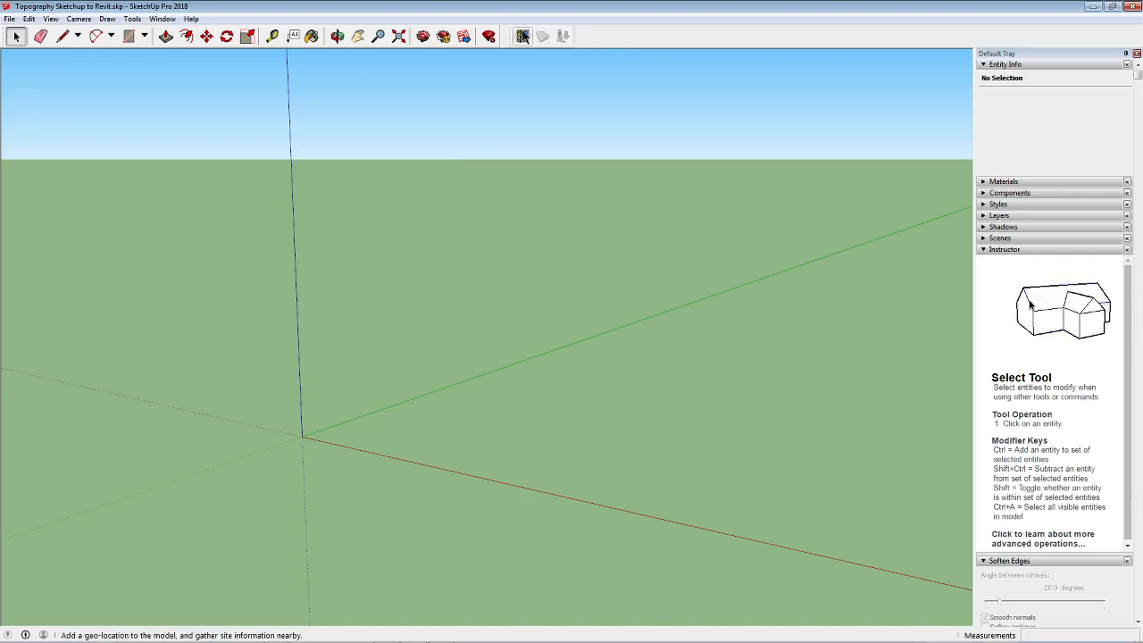
- Enable the Location toolbar from the toolbar right-click list
right_click(522, 36)
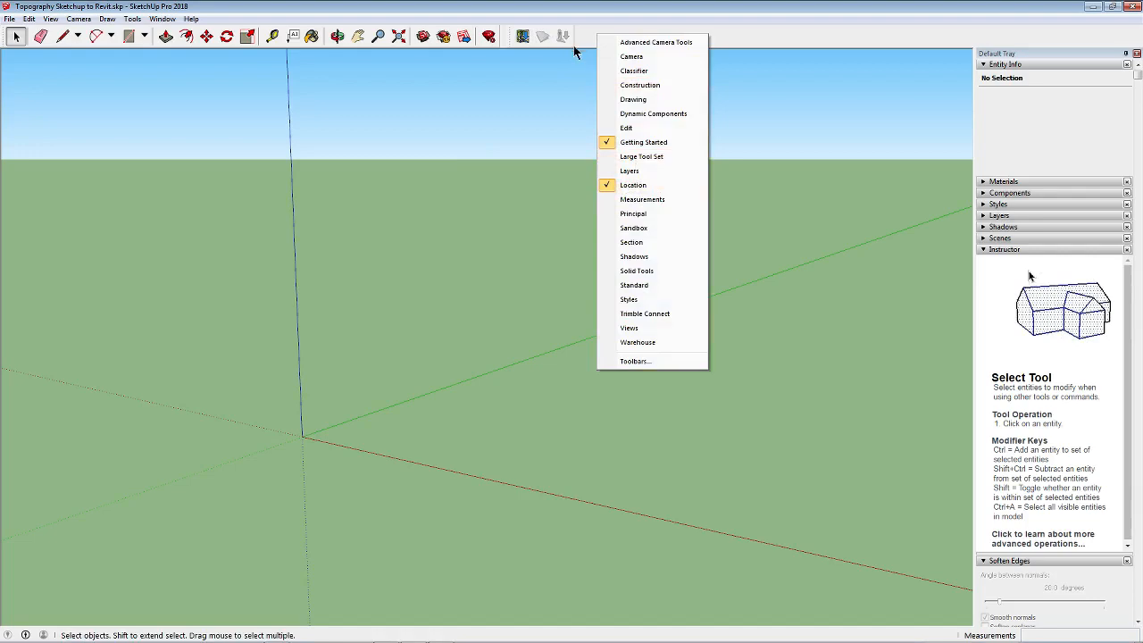
click(522, 35)
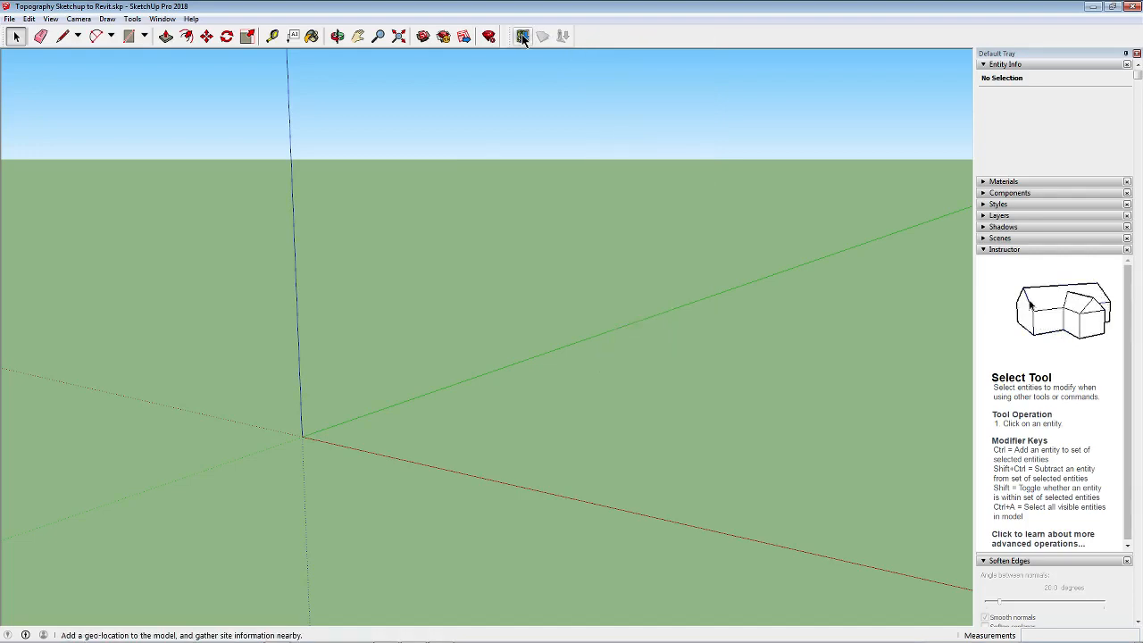
- Add a location at New York, NY and grab a Manhattan region beside Central Park
click(522, 35)
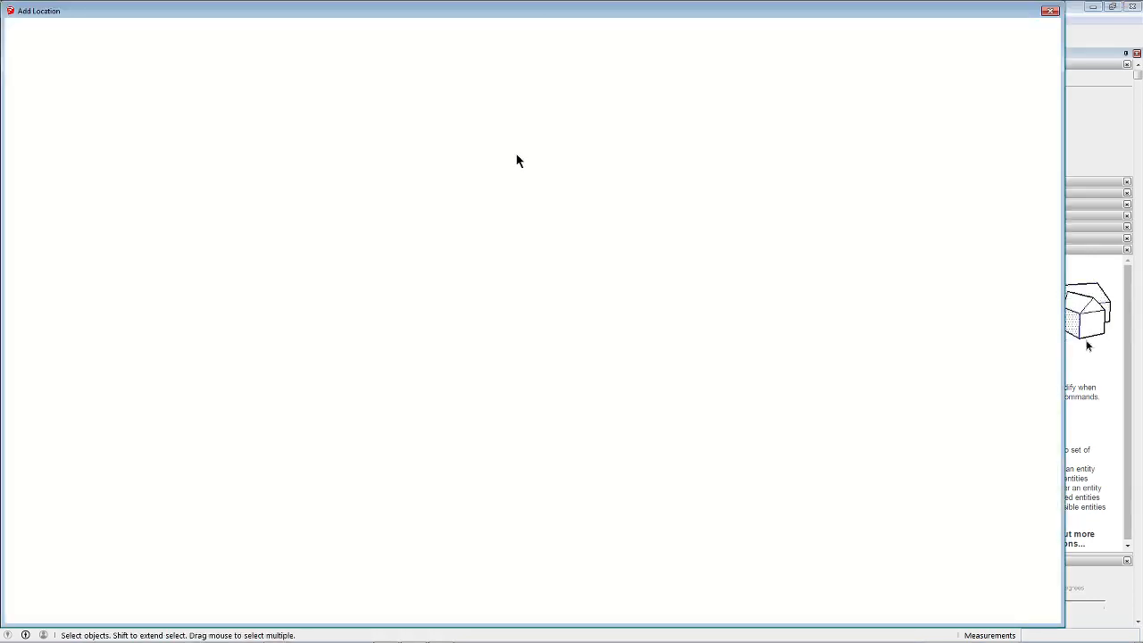
click(561, 29)
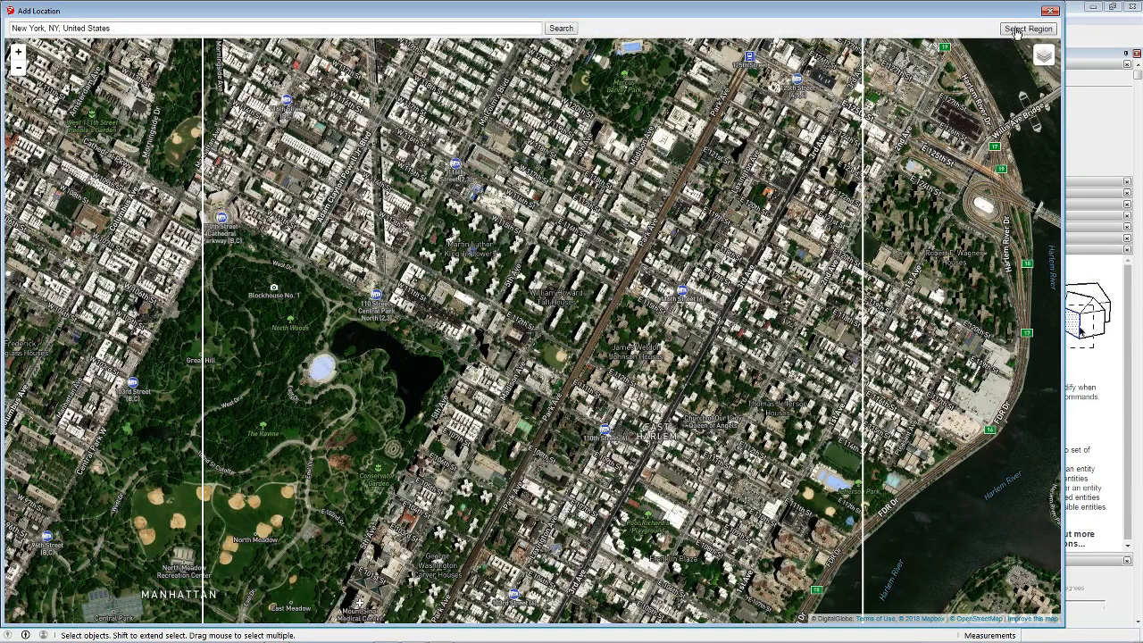
click(1029, 29)
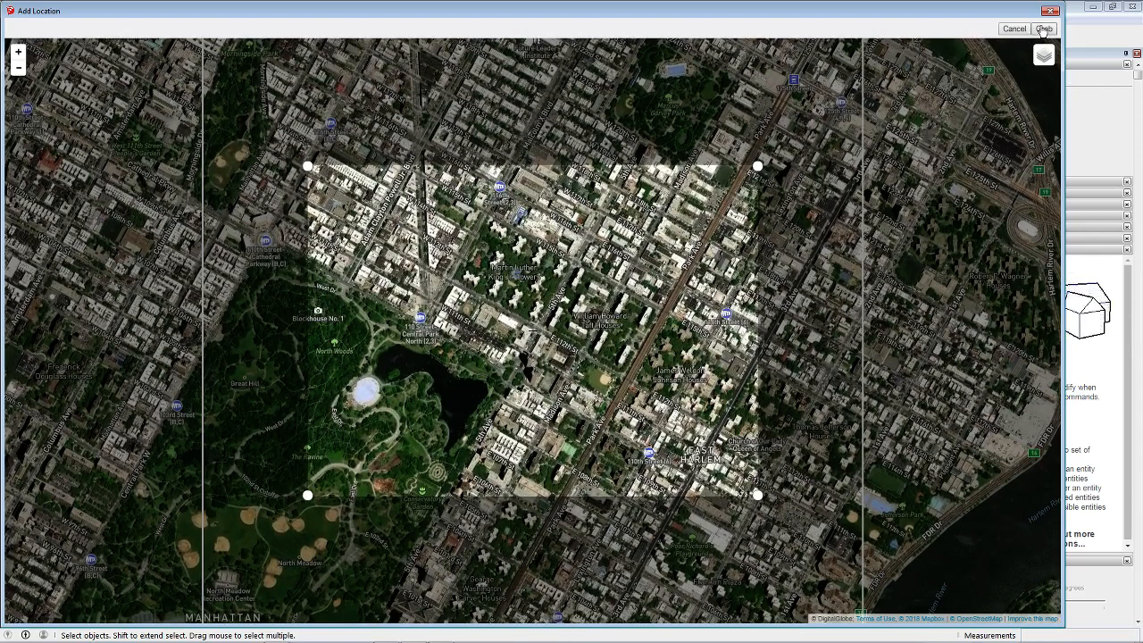
click(1045, 29)
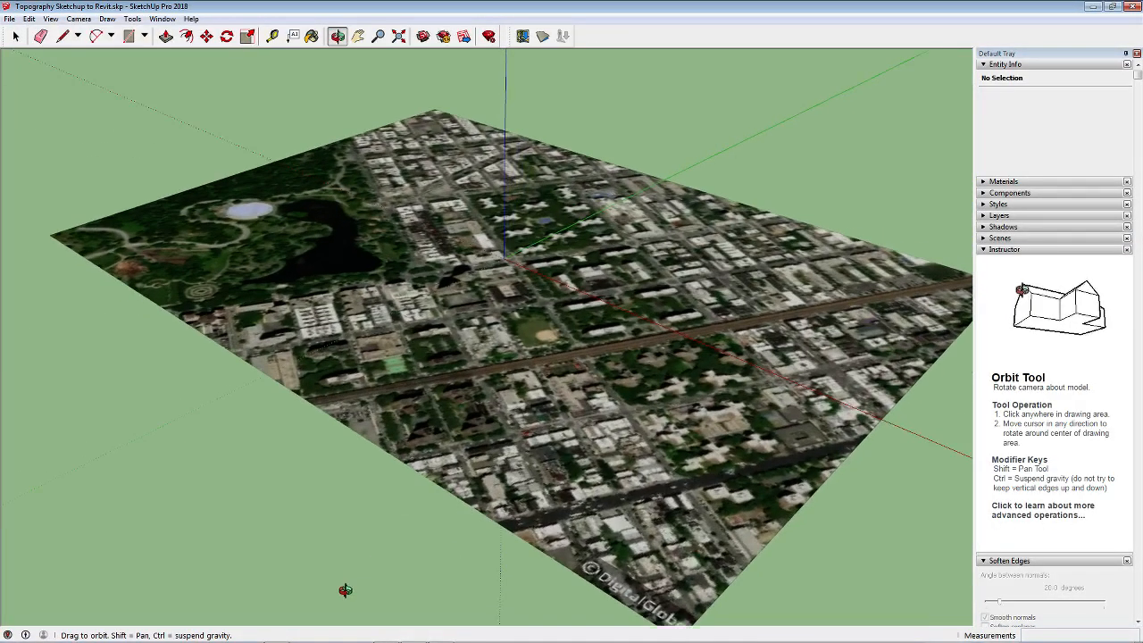
- Toggle Terrain on so the imported Manhattan imagery displays as hilly 3D ground
drag(345, 590, 511, 314)
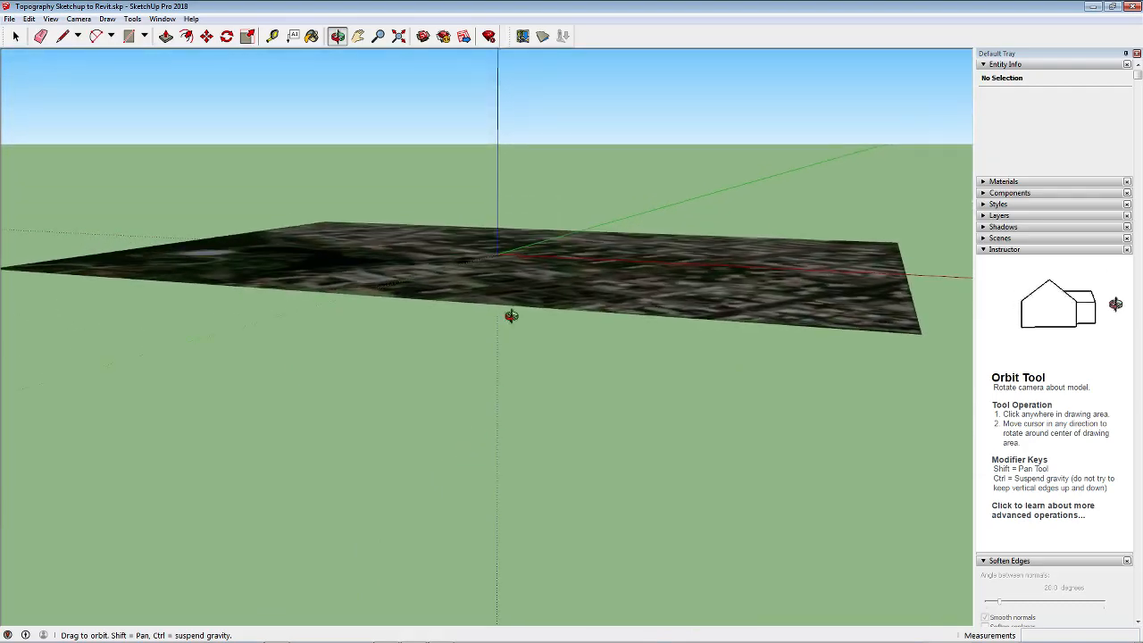
click(543, 36)
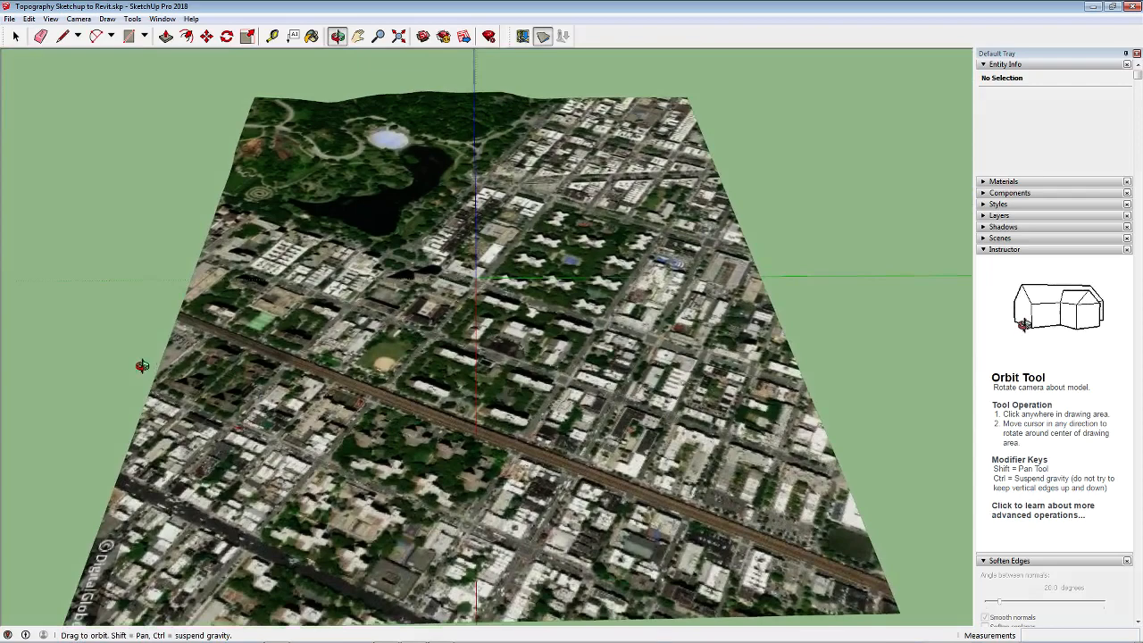
drag(143, 366, 426, 177)
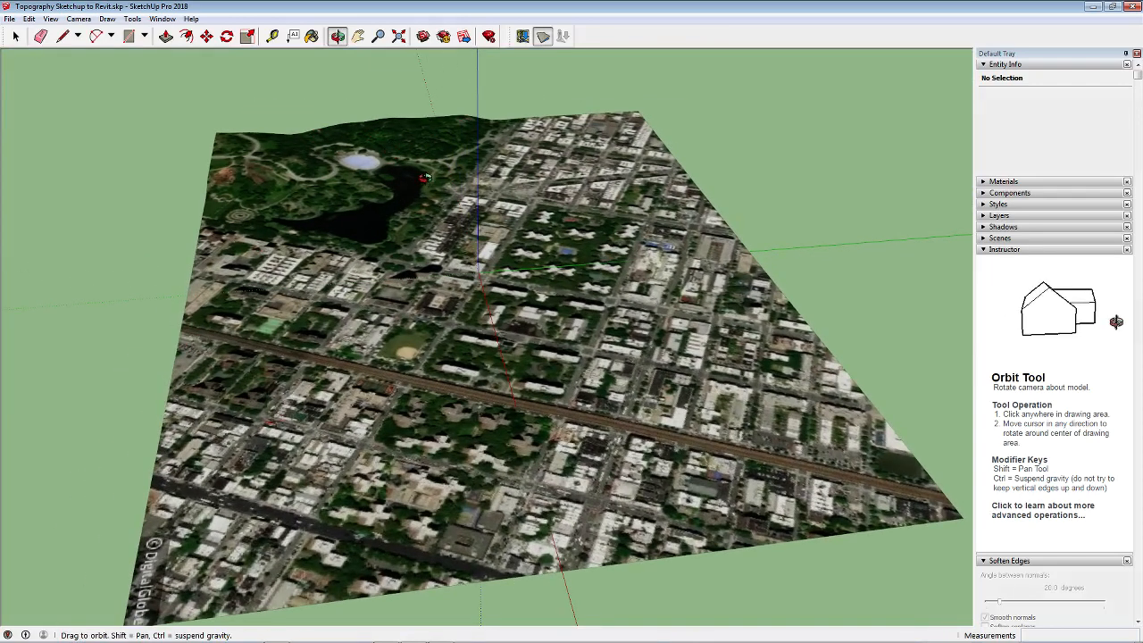
drag(425, 177, 575, 364)
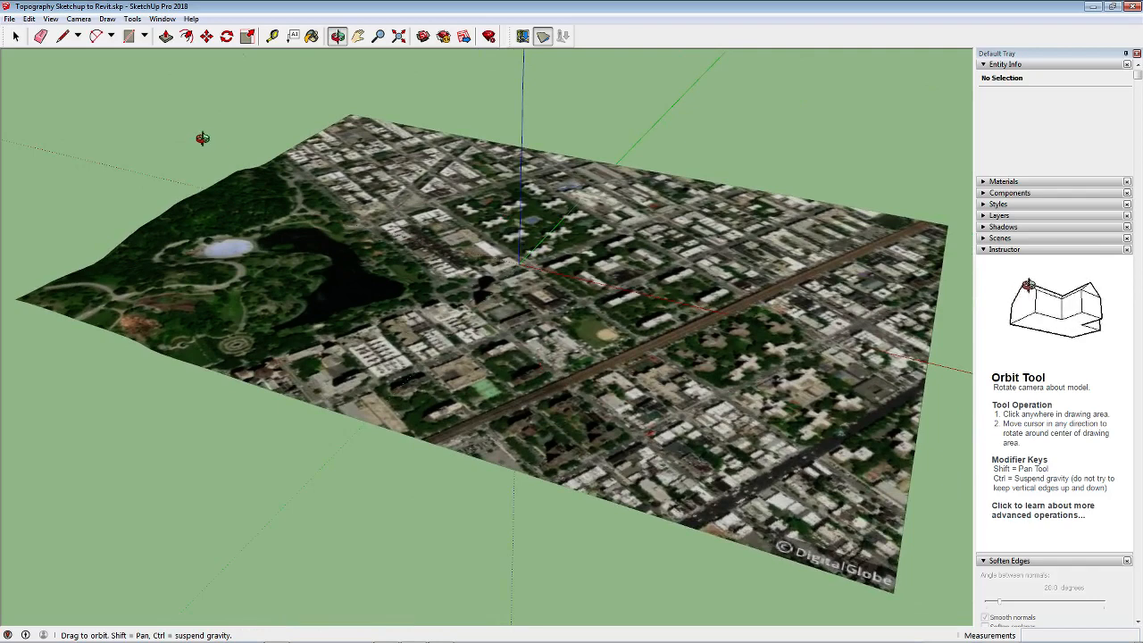
click(14, 36)
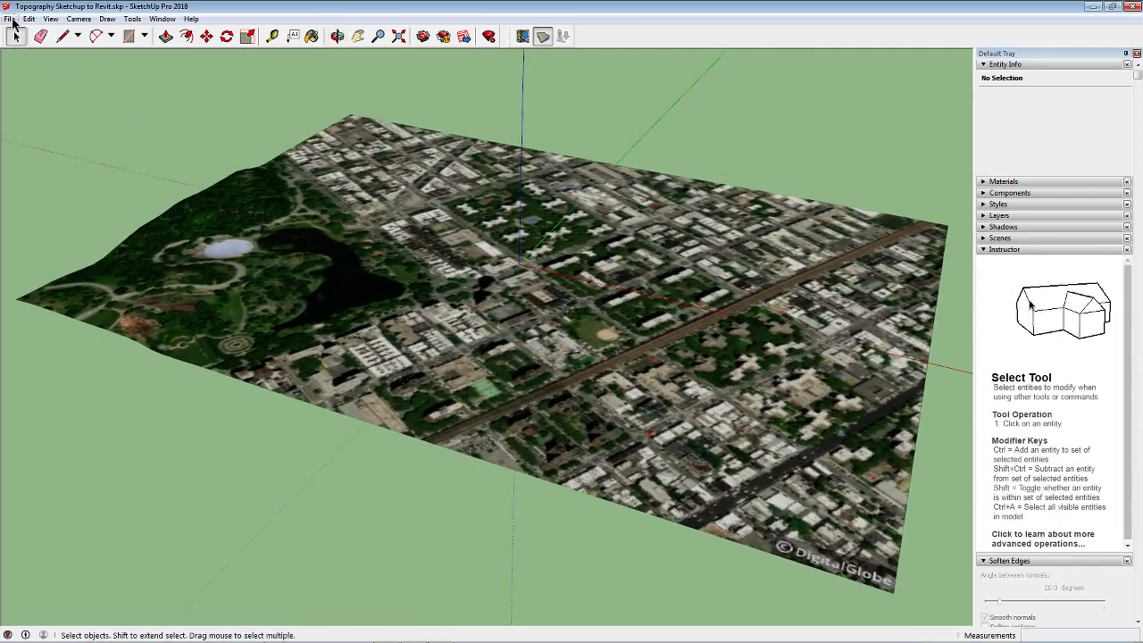
- Export the 3D model as an AutoCAD DWG, replacing the existing Topography Sketchup to Revit file
click(11, 18)
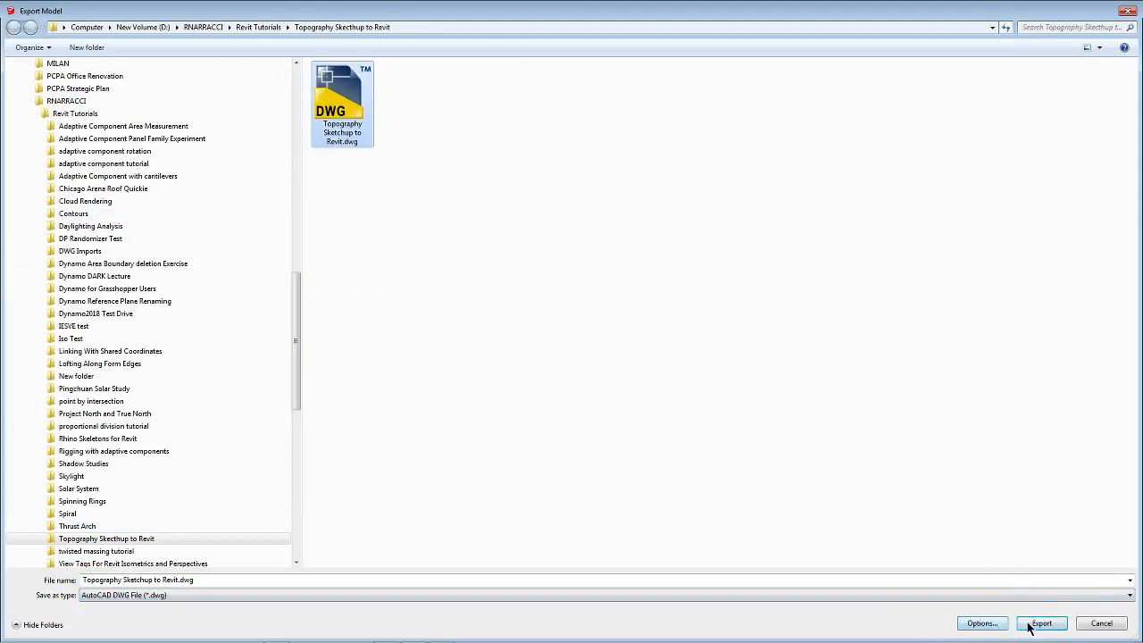
click(1042, 623)
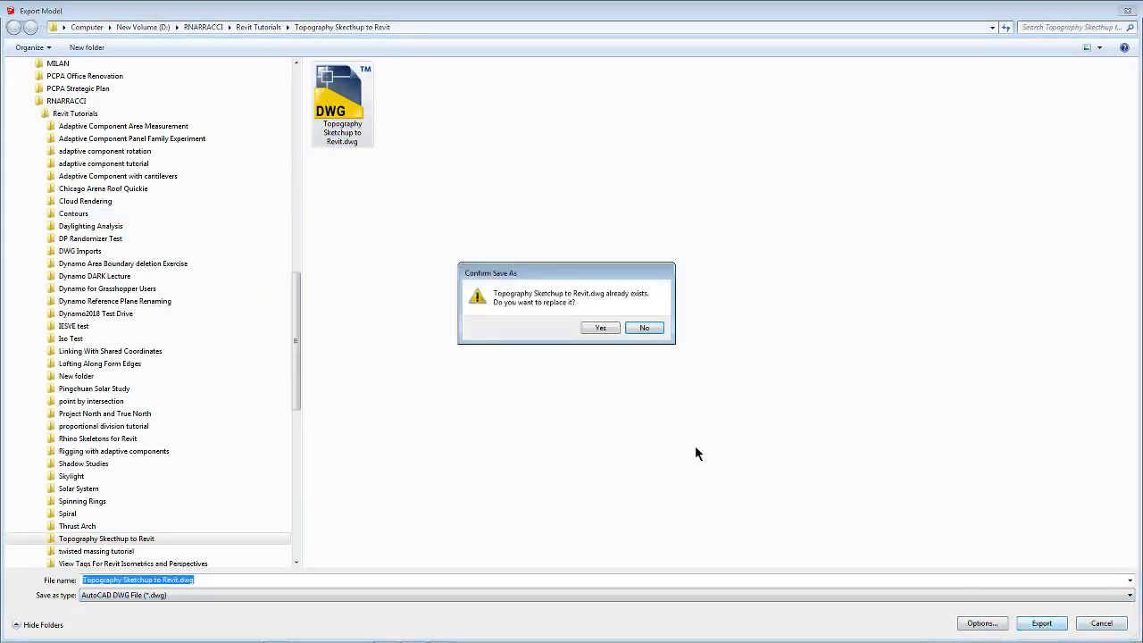
click(600, 327)
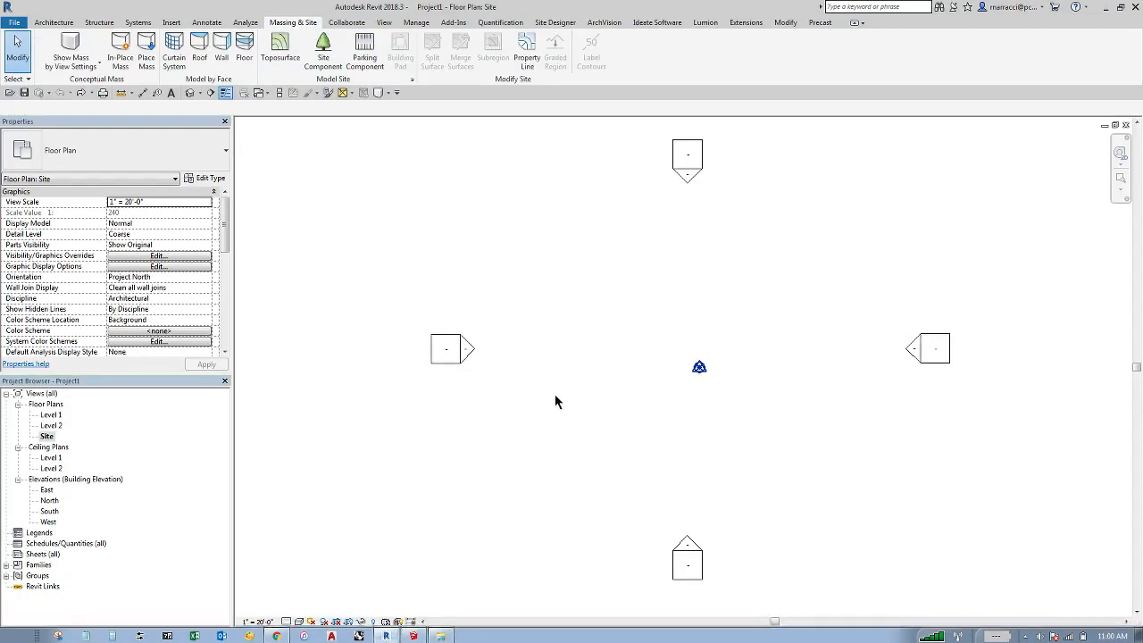
- Import Topography Sketchup to Revit.dwg into the Revit site plan via Import CAD
click(171, 22)
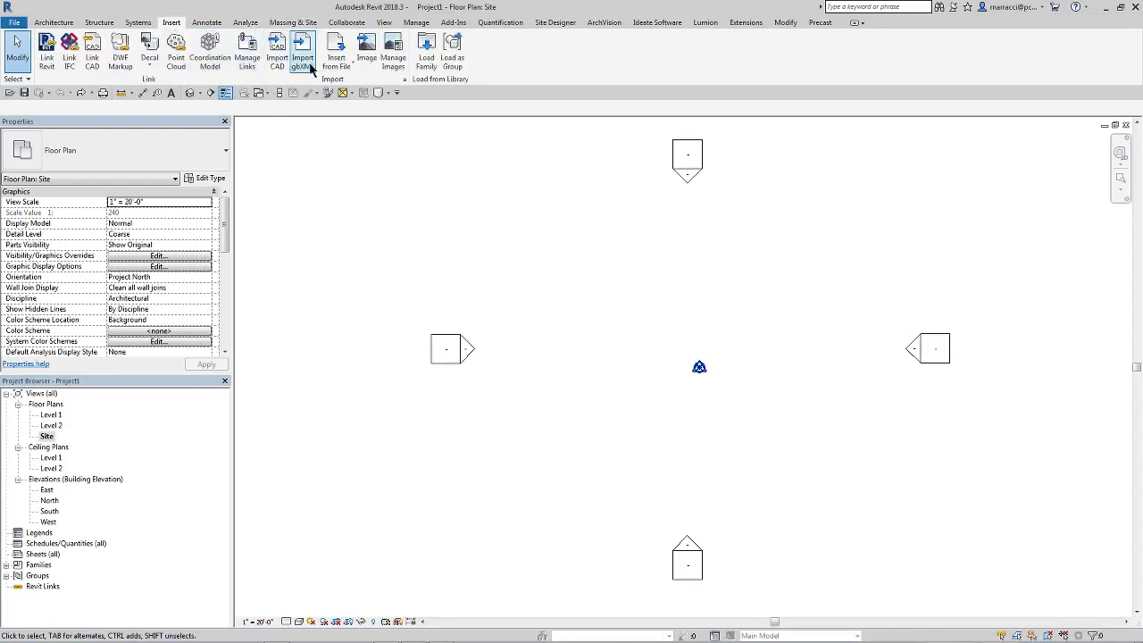
click(277, 50)
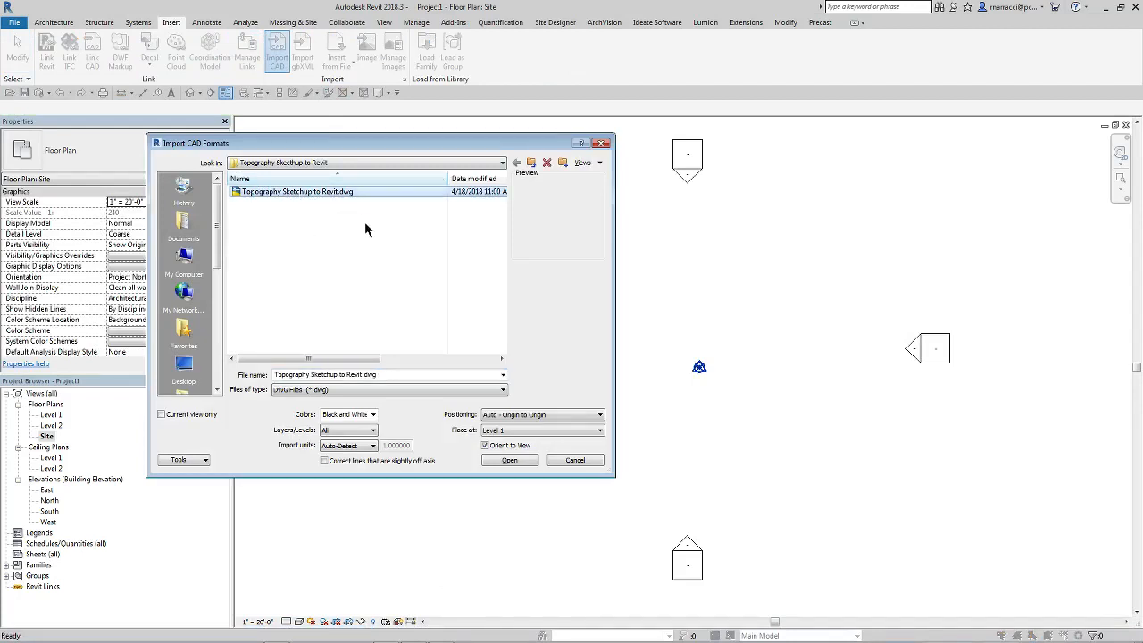
click(325, 461)
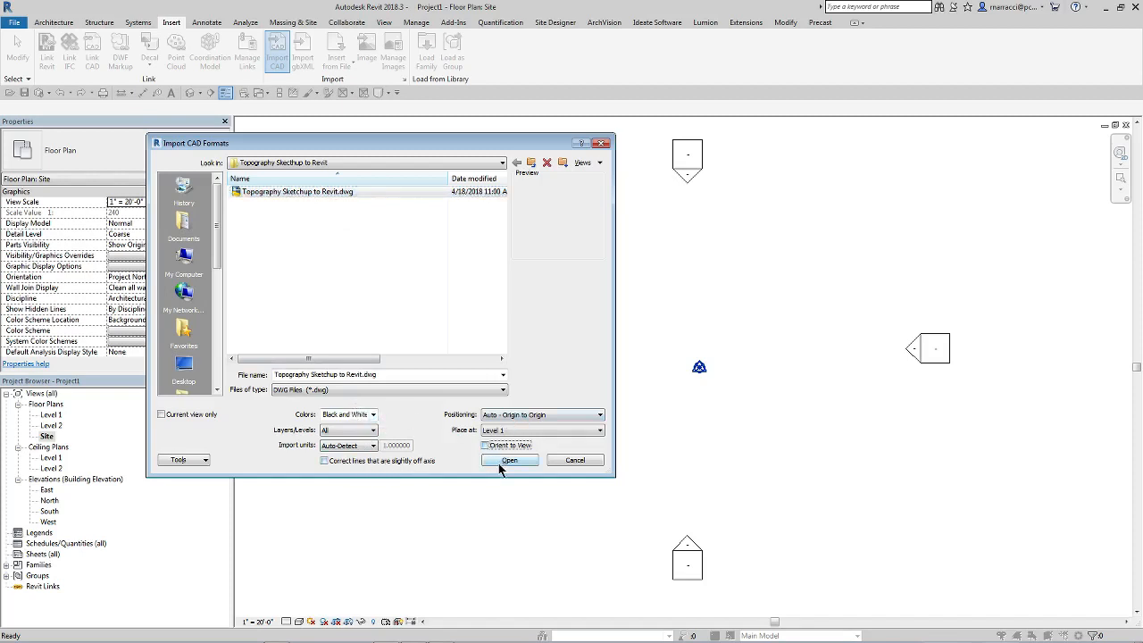
click(509, 461)
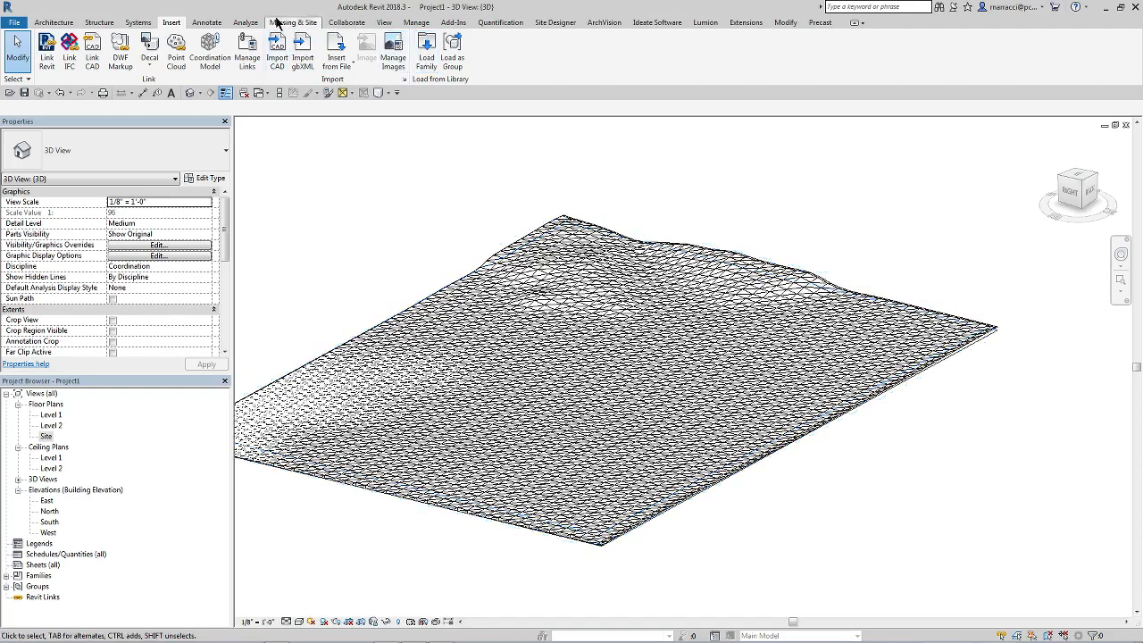
- Start a new Toposurface from the Massing & Site tools
click(293, 21)
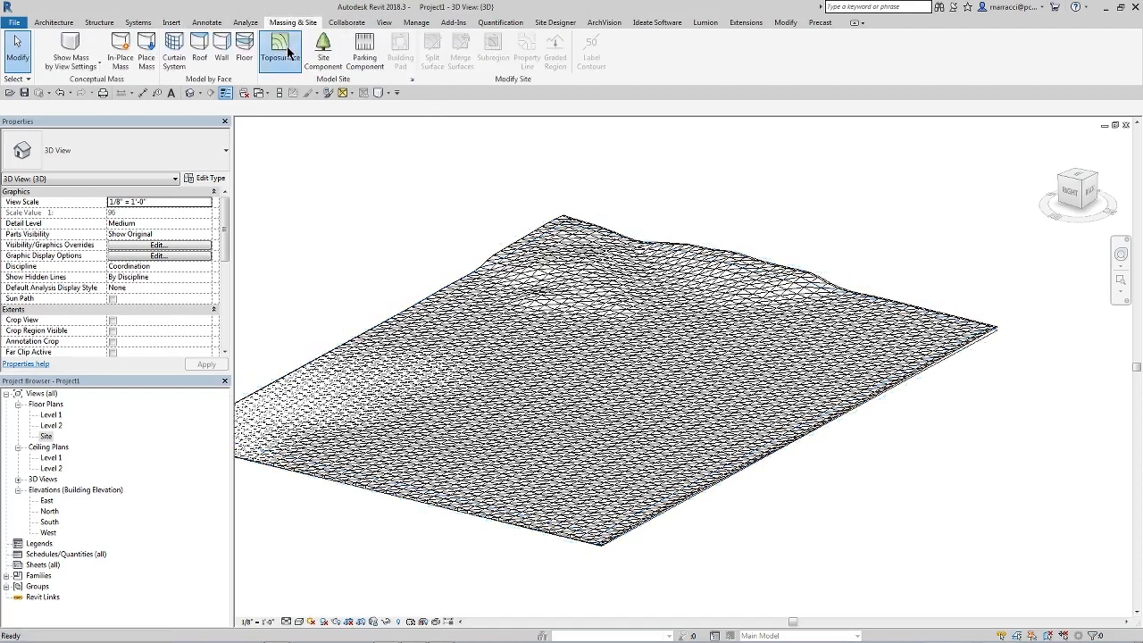
click(547, 50)
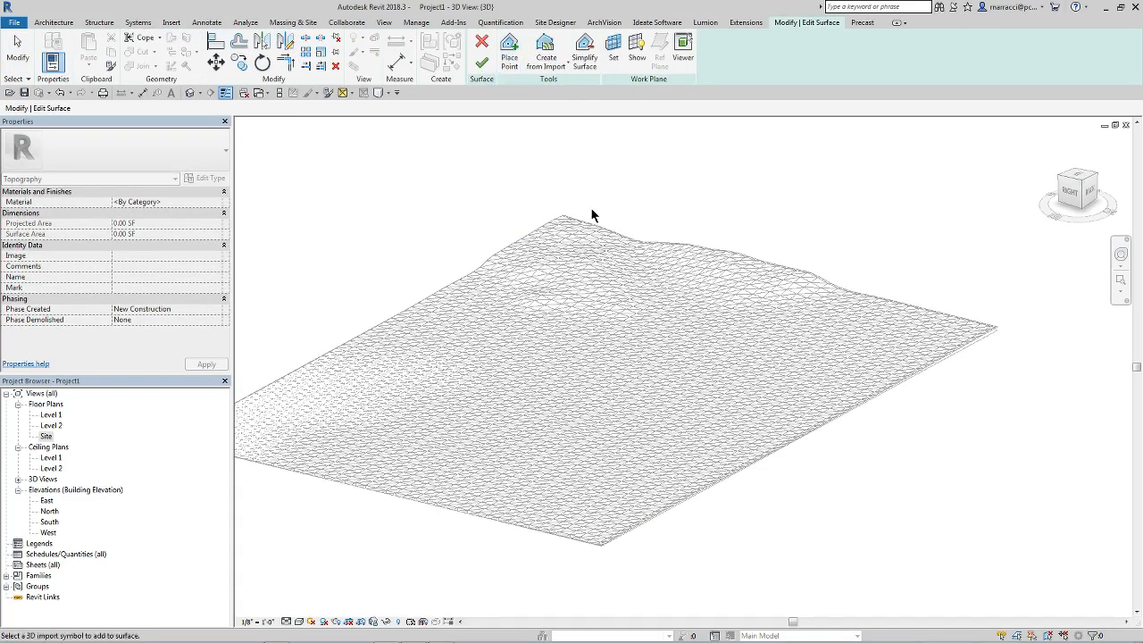
- Create surface points from the imported DWG with the Location_Snapshot layer unchecked
click(545, 52)
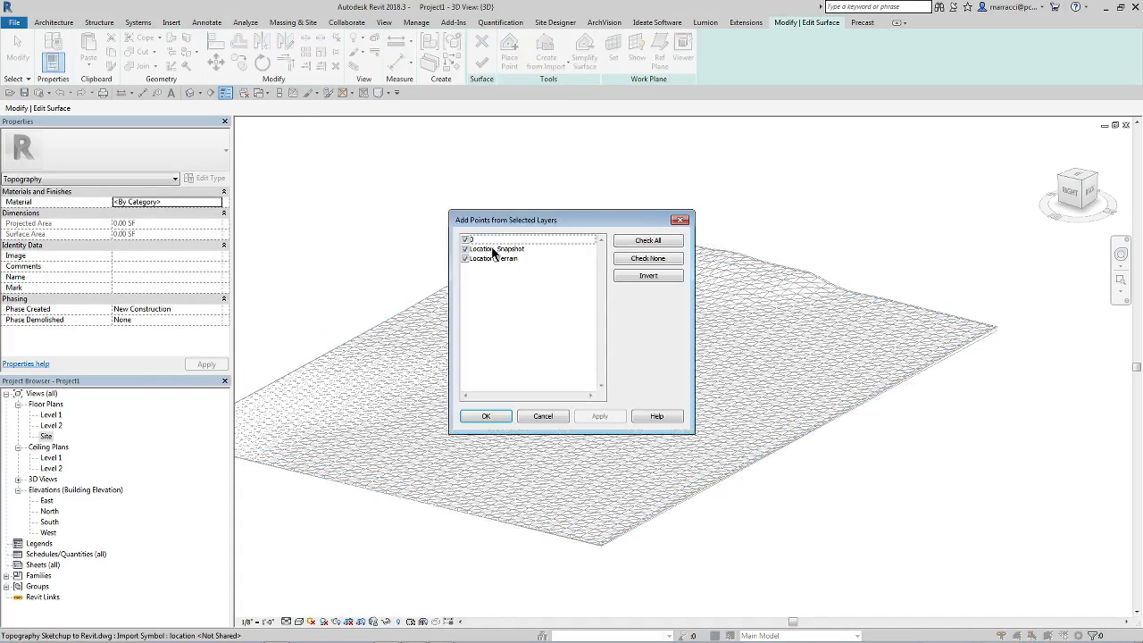
click(497, 248)
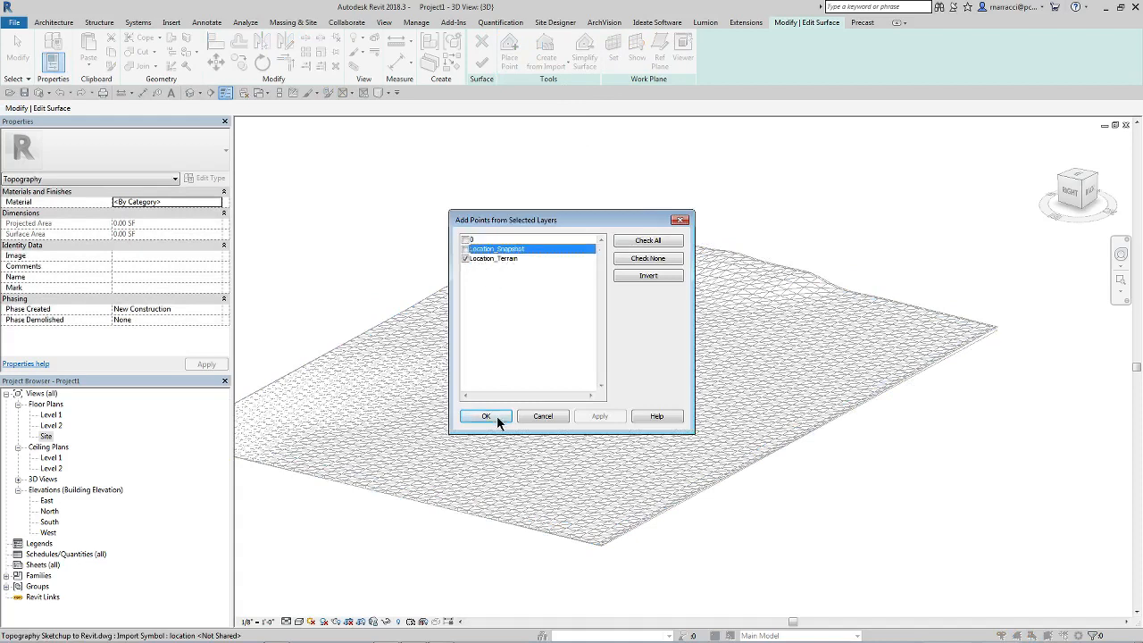
click(486, 416)
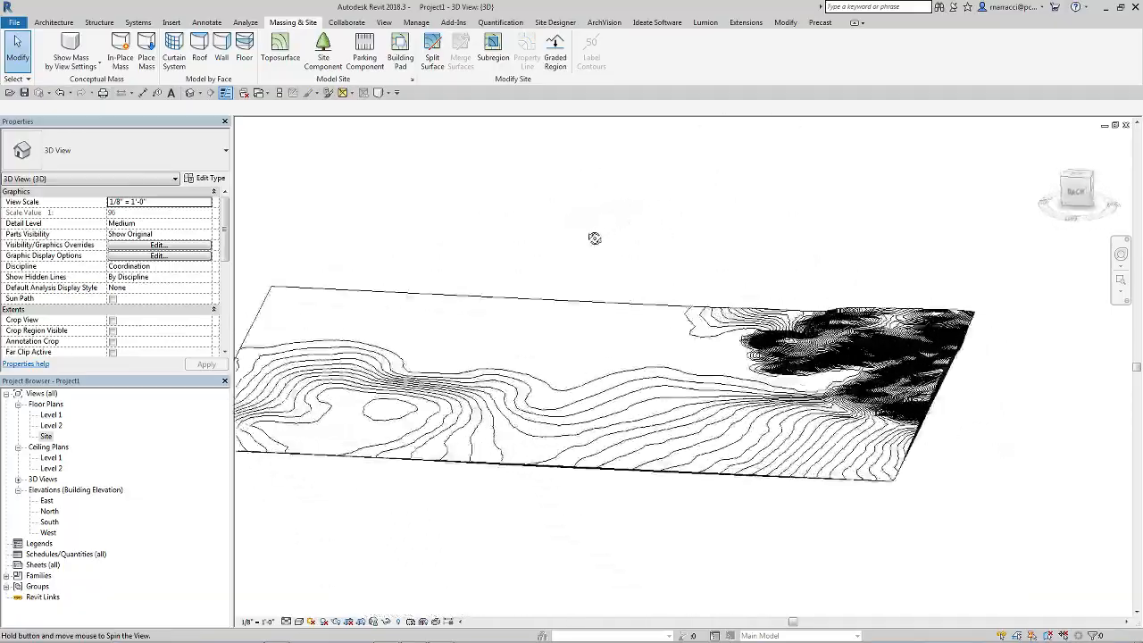
- Orbit the 3D view to inspect the finished contoured toposurface
drag(593, 240, 700, 330)
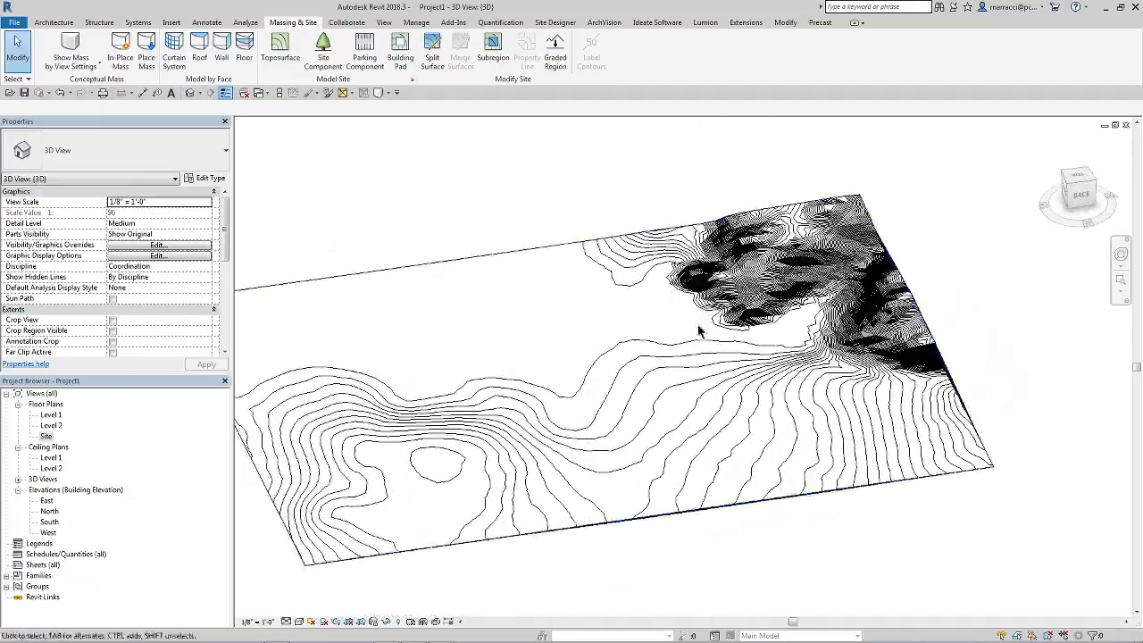